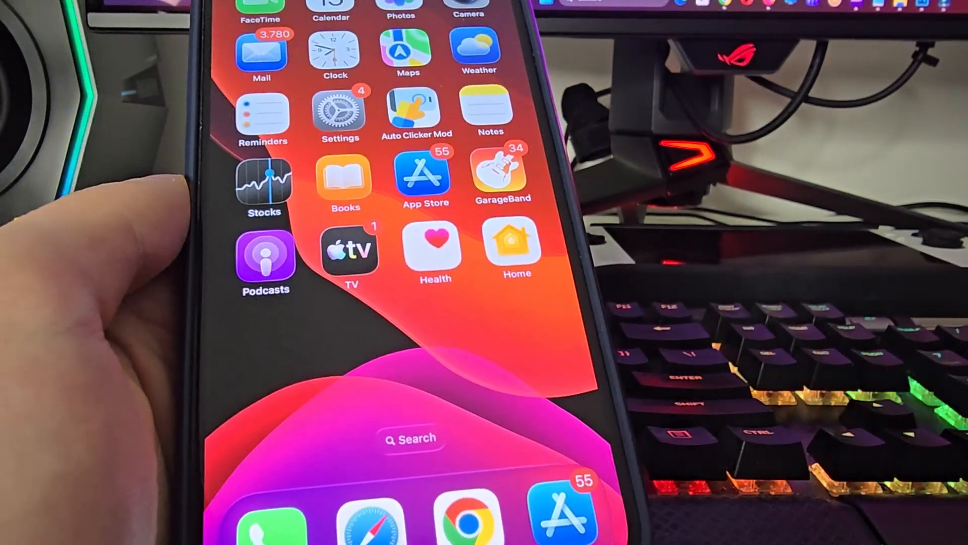
- Launch Settings from the home screen and go into the General section
left_click(336, 116)
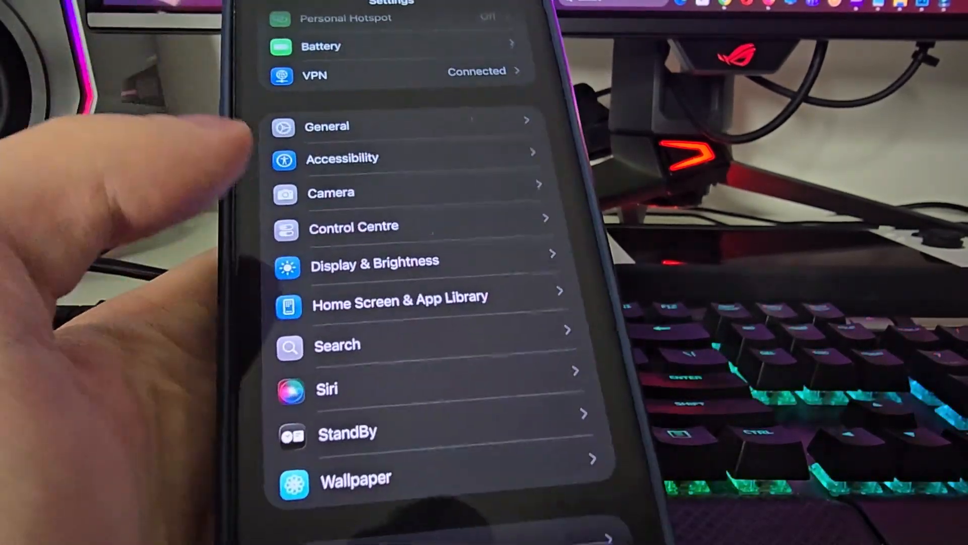
scroll("down", 3)
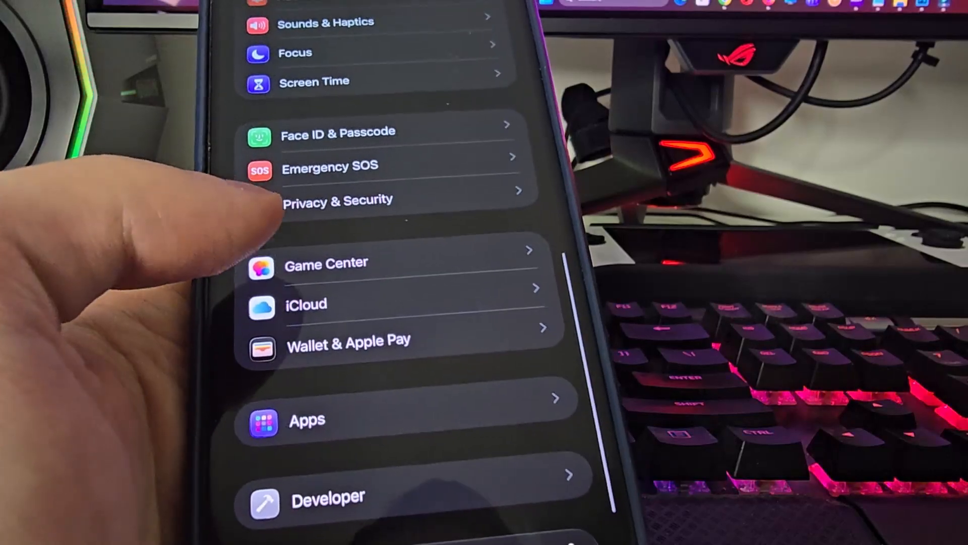
left_click(308, 420)
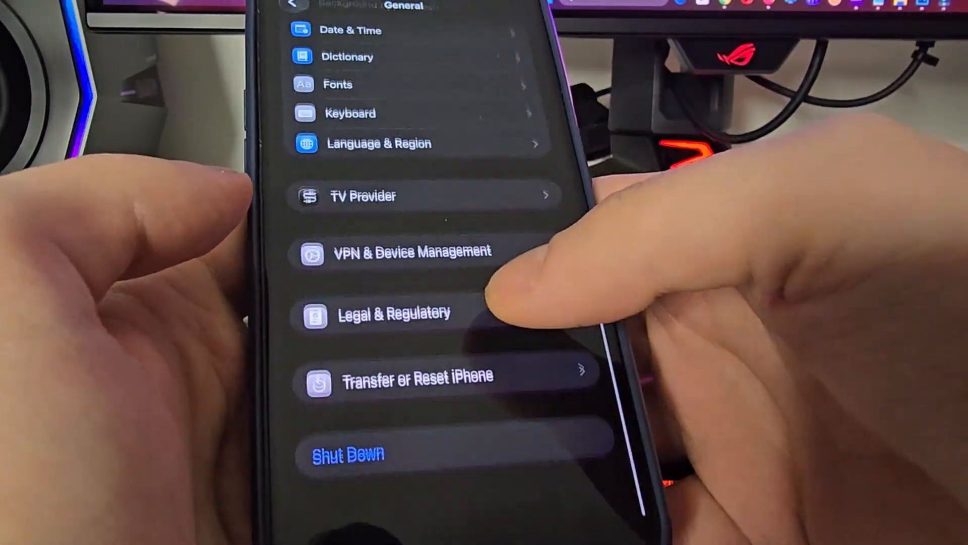
- Open VPN & Device Management to show the downloaded Auto Clicker Mod profile
left_click(407, 251)
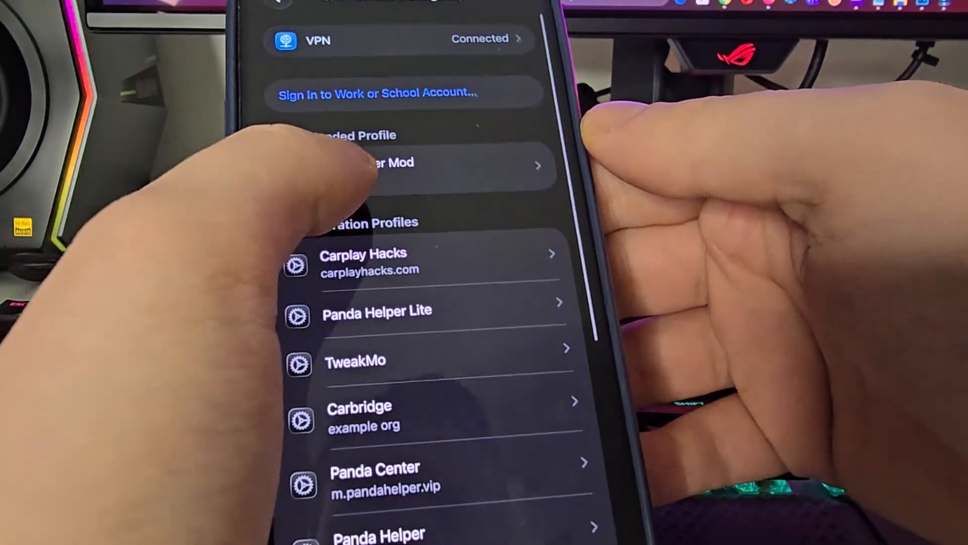